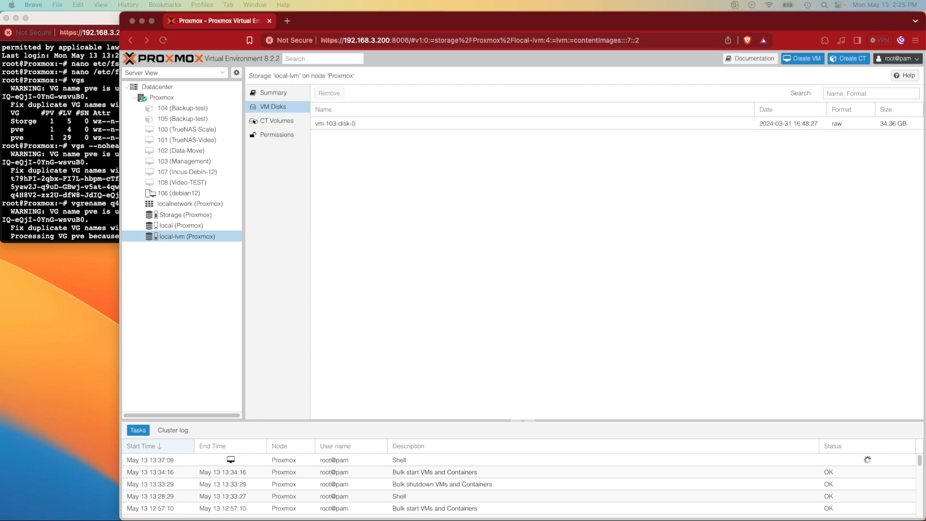
pyautogui.moveTo(606, 181)
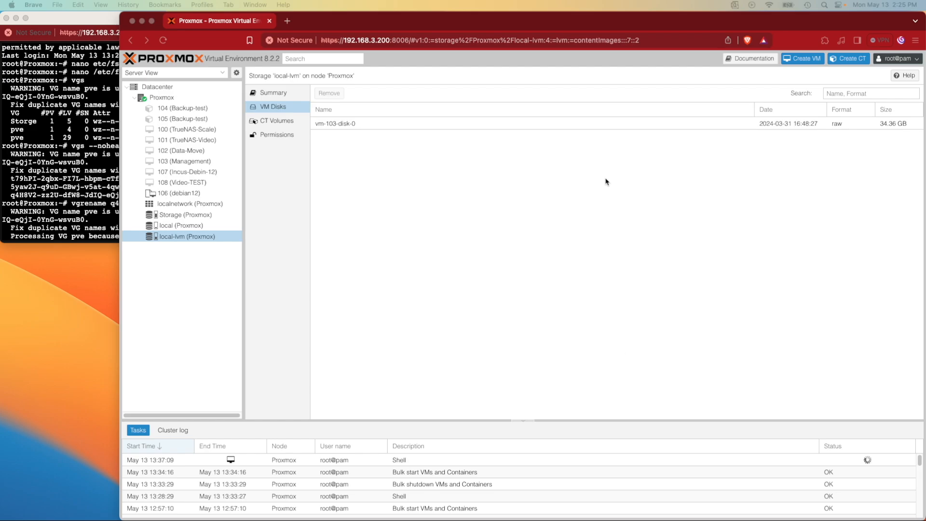
pyautogui.moveTo(334, 471)
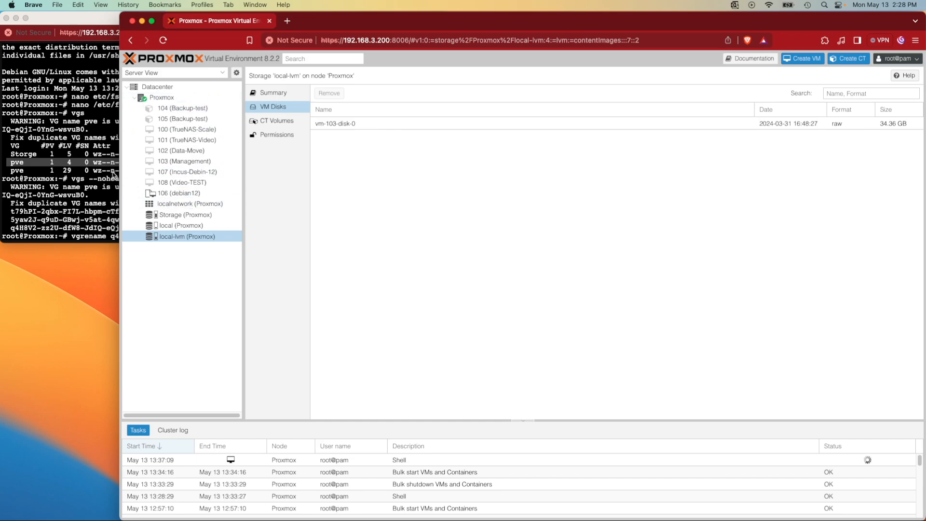
# View the node's LVM volume groups including secondPve, then its disks and partitions list.
pyautogui.click(161, 97)
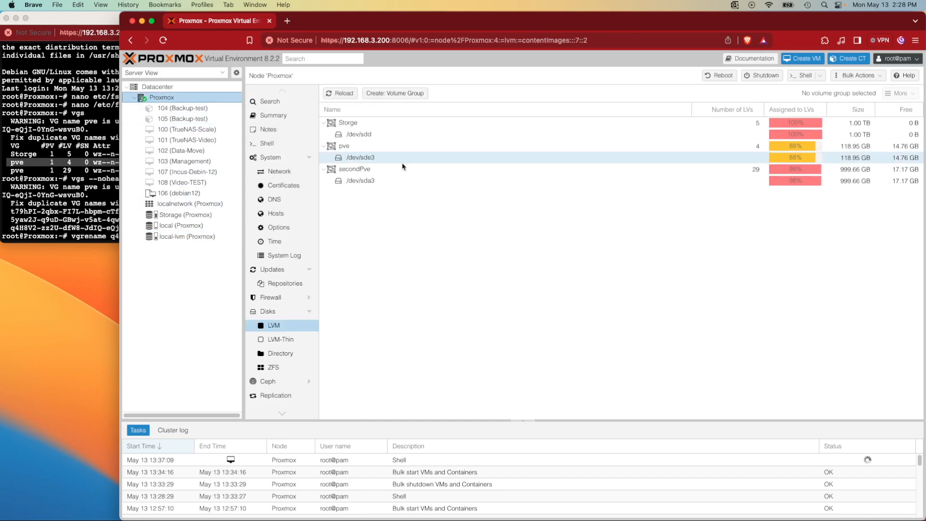
pyautogui.moveTo(298, 300)
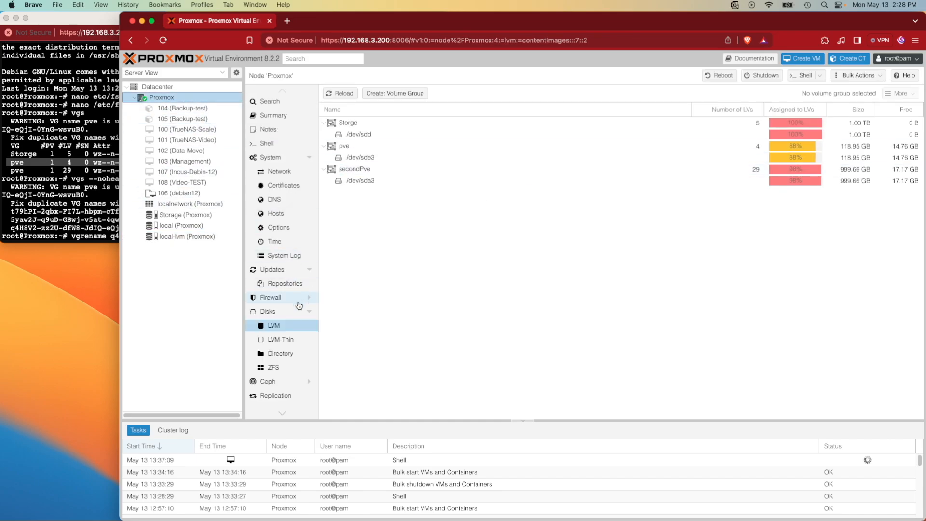
pyautogui.click(268, 311)
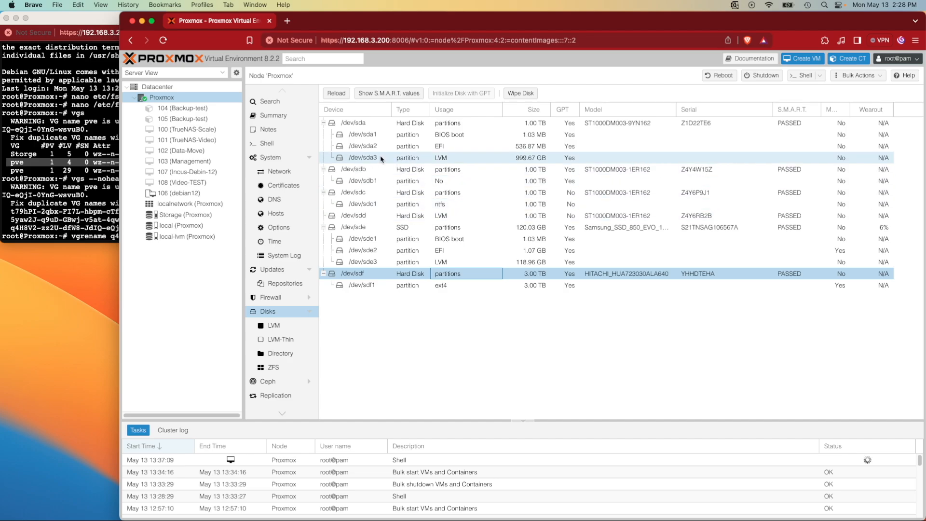
pyautogui.click(352, 123)
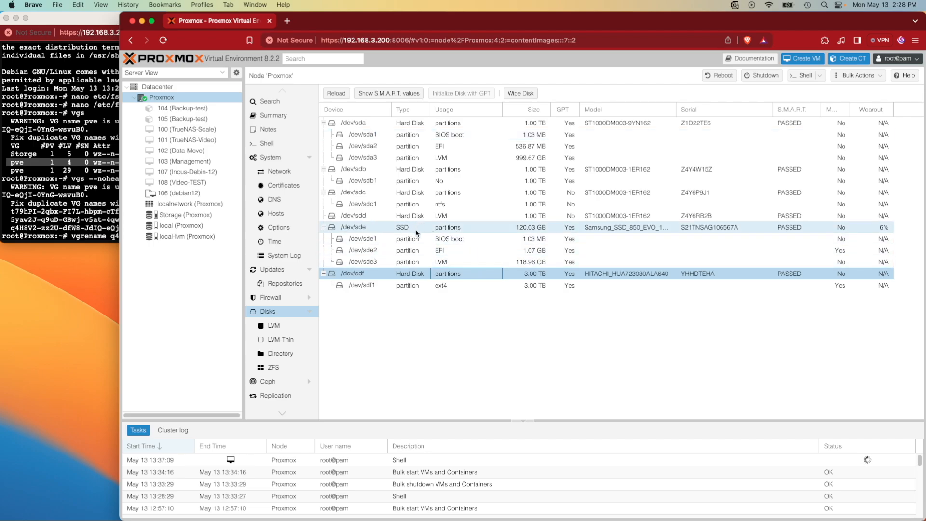
pyautogui.click(421, 250)
pyautogui.write('vgs')
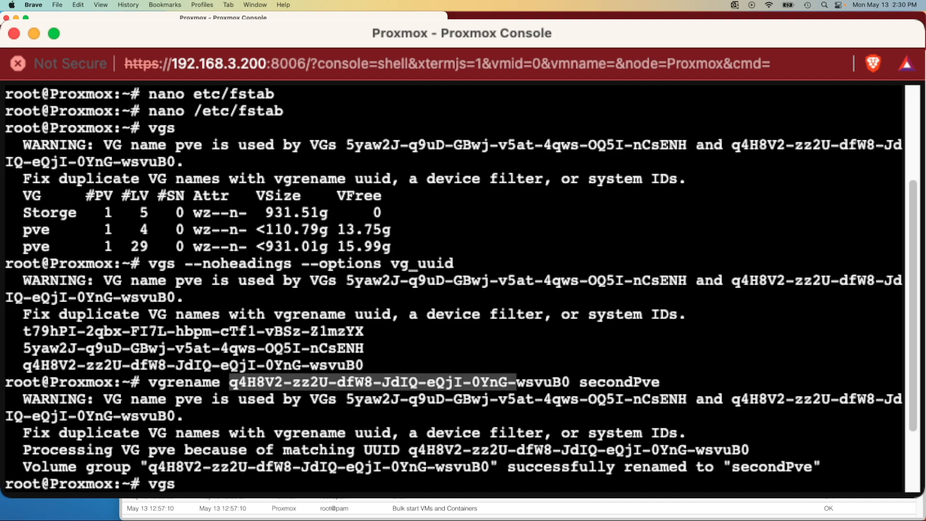
# Highlight secondPve in the shell's vgrename confirmation output.
pyautogui.doubleClick(618, 381)
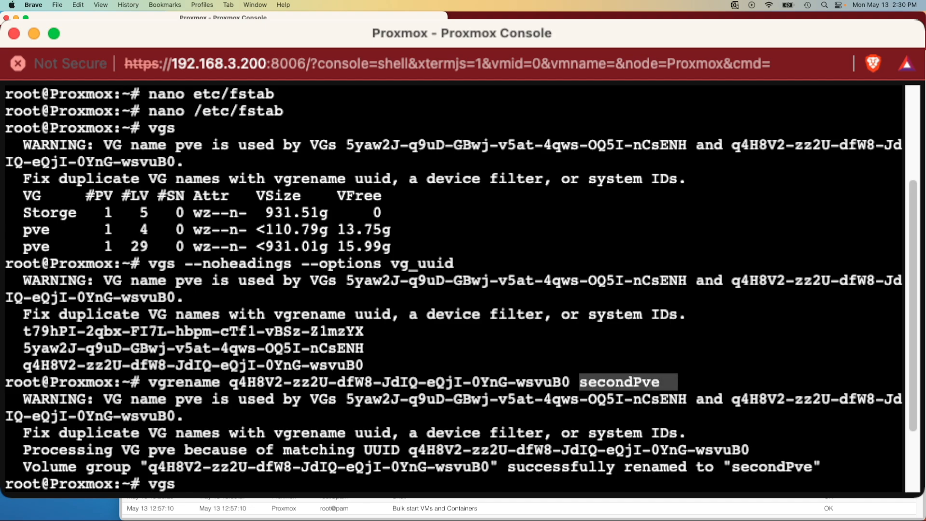